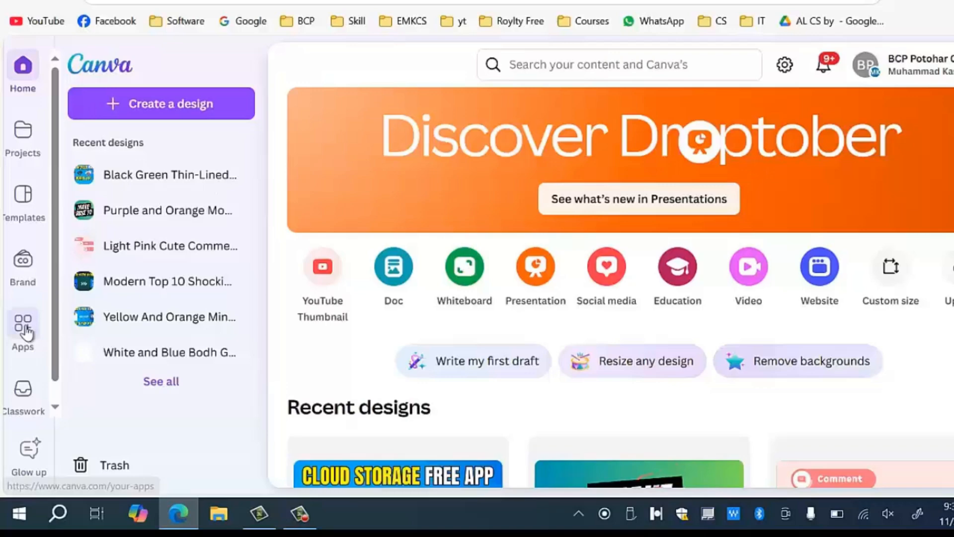
Open the Apps directory and scroll down to find the QR code app
left_click(23, 330)
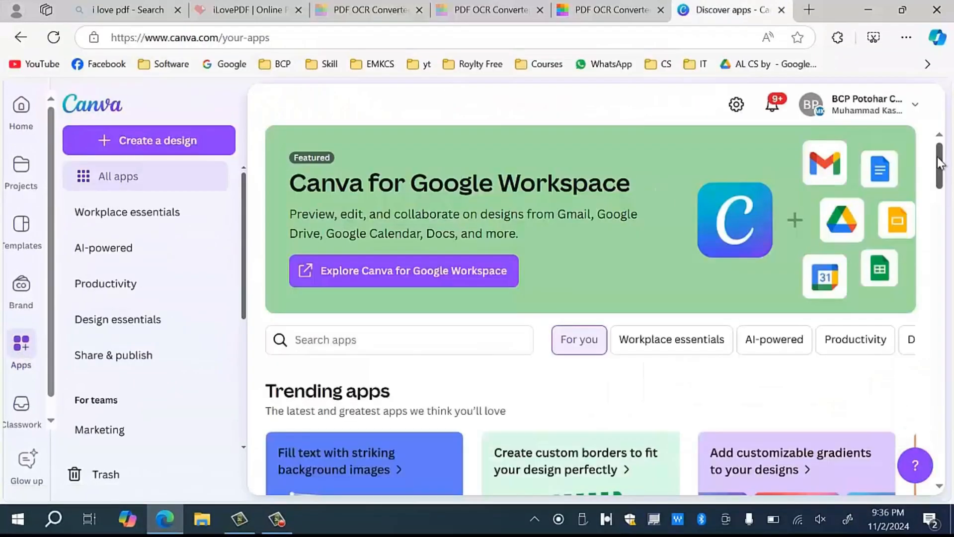
scroll("down", 3)
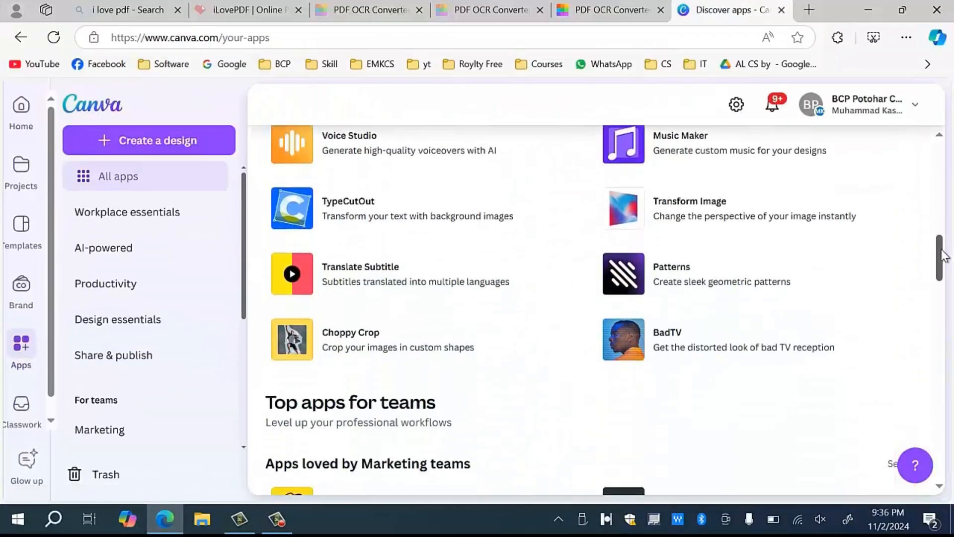
scroll("down", 3)
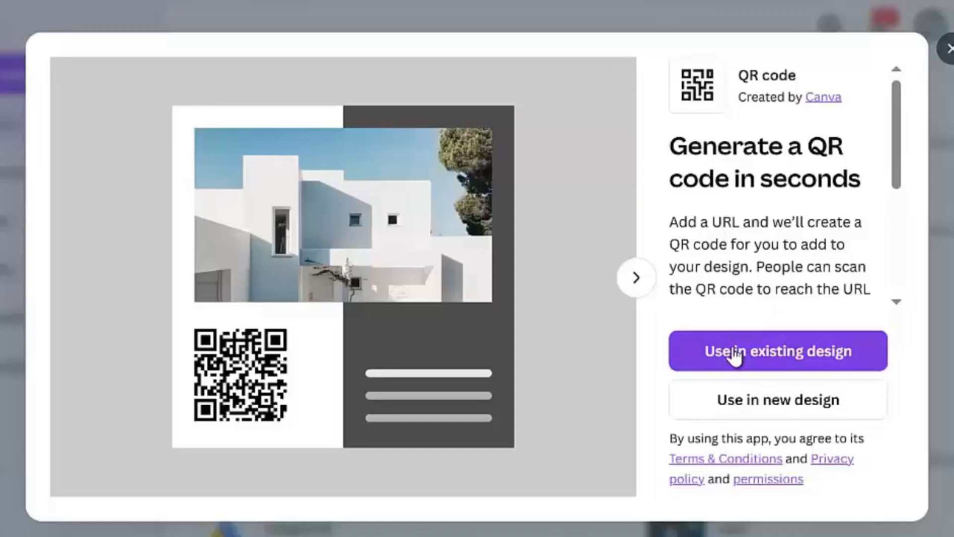
mouse_move(777, 399)
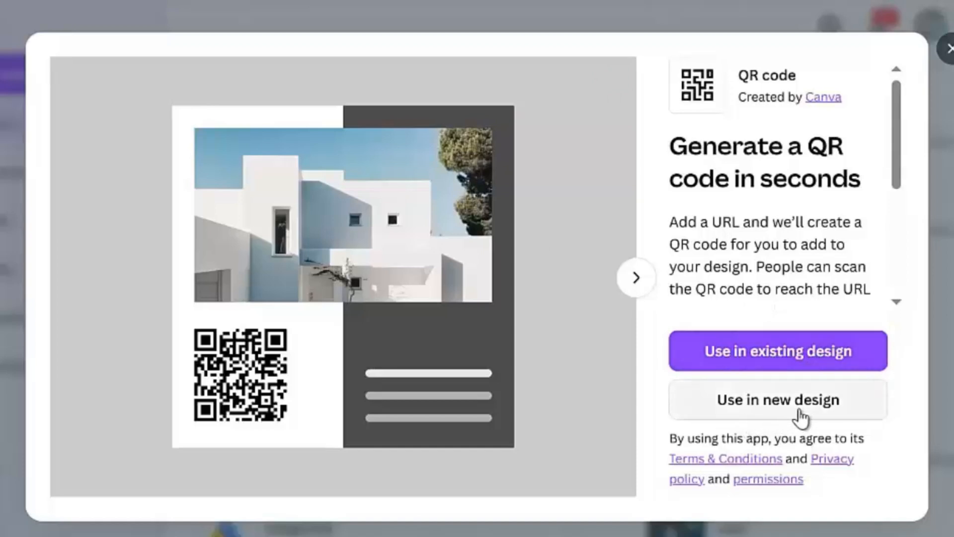
mouse_move(789, 409)
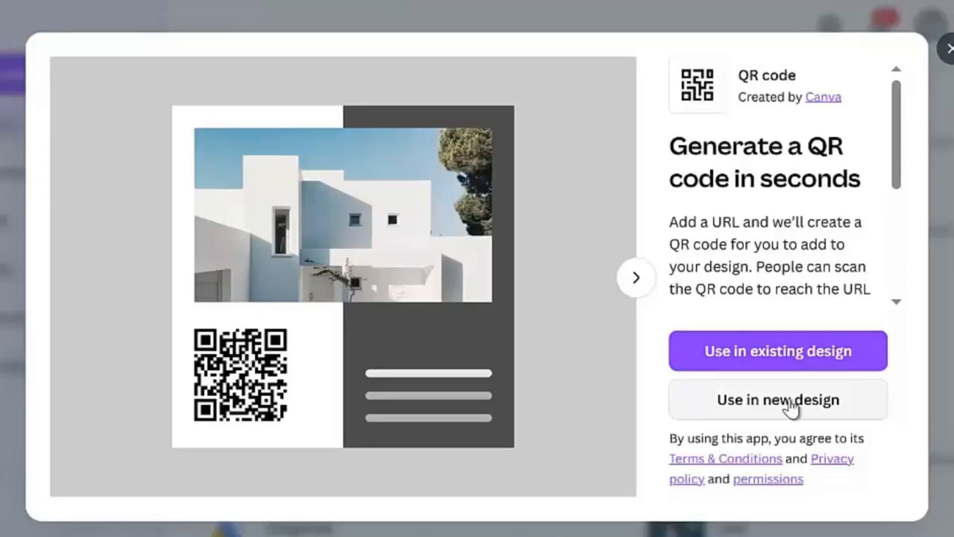
Use the QR code app in a new blank square Logo design
left_click(777, 399)
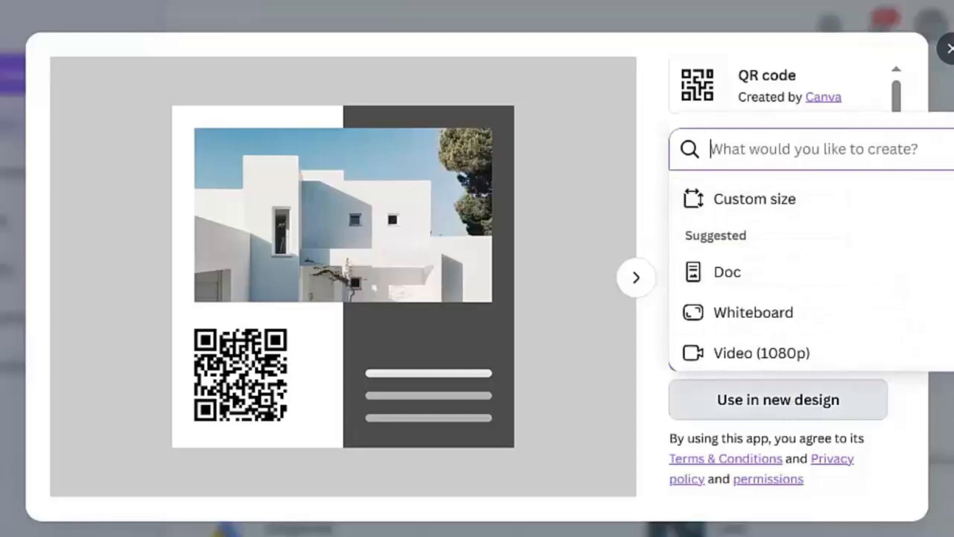
scroll("down", 3)
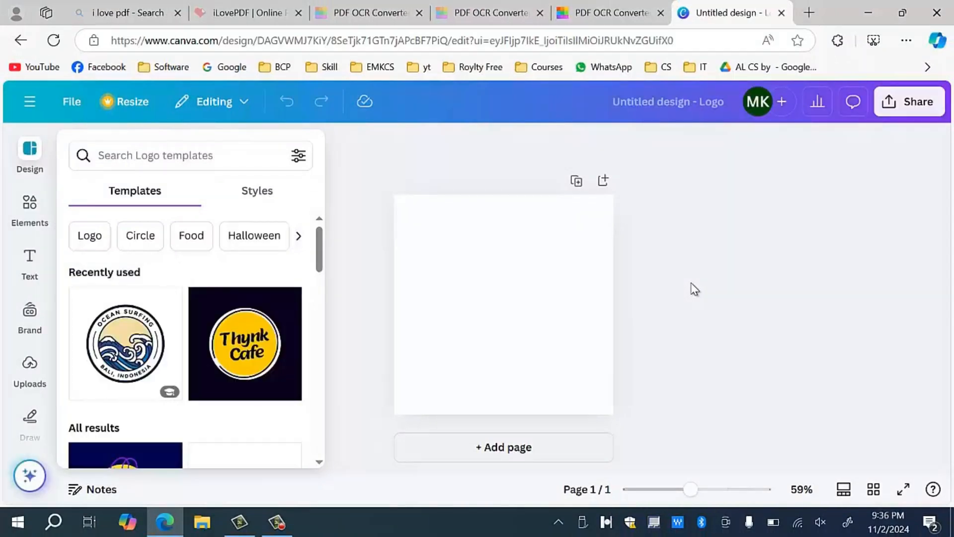
left_click(29, 420)
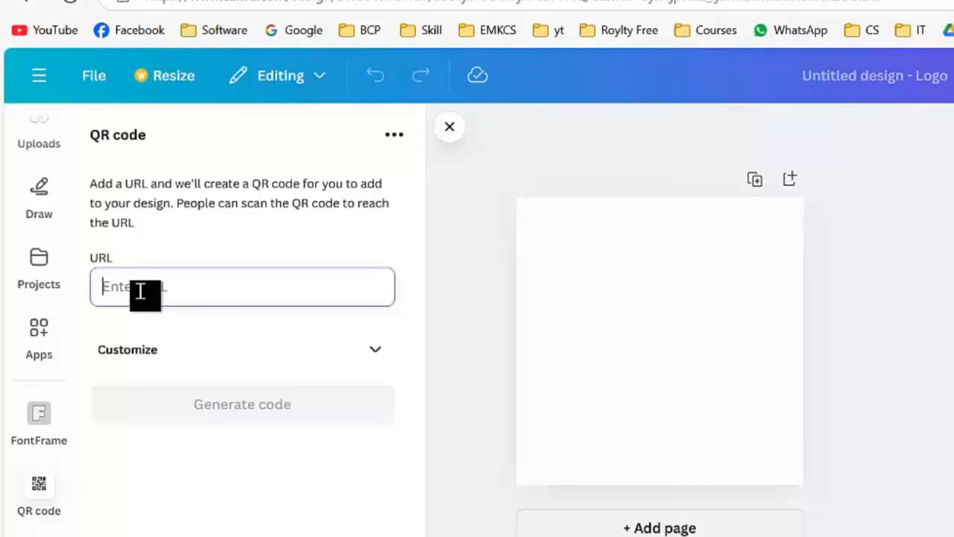
type("w")
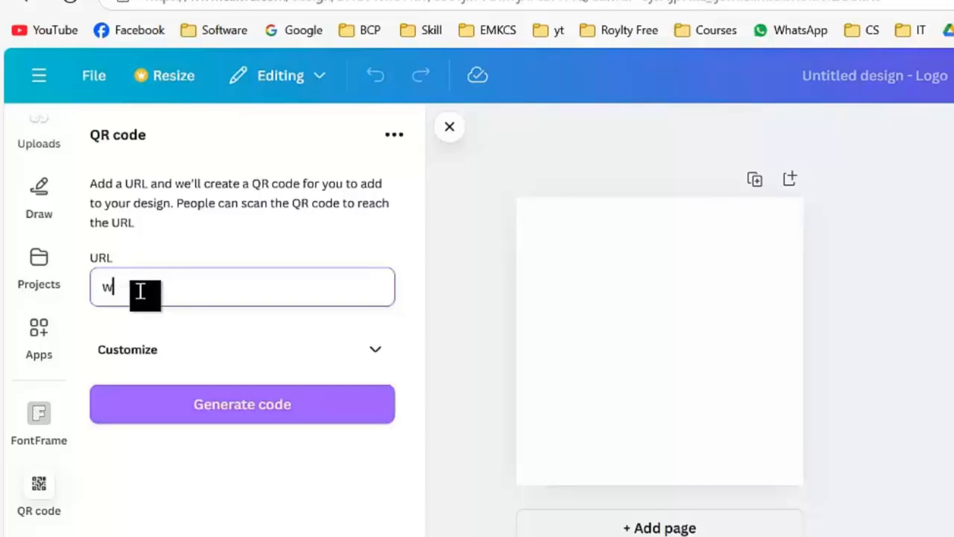
type("ww.youtube.com")
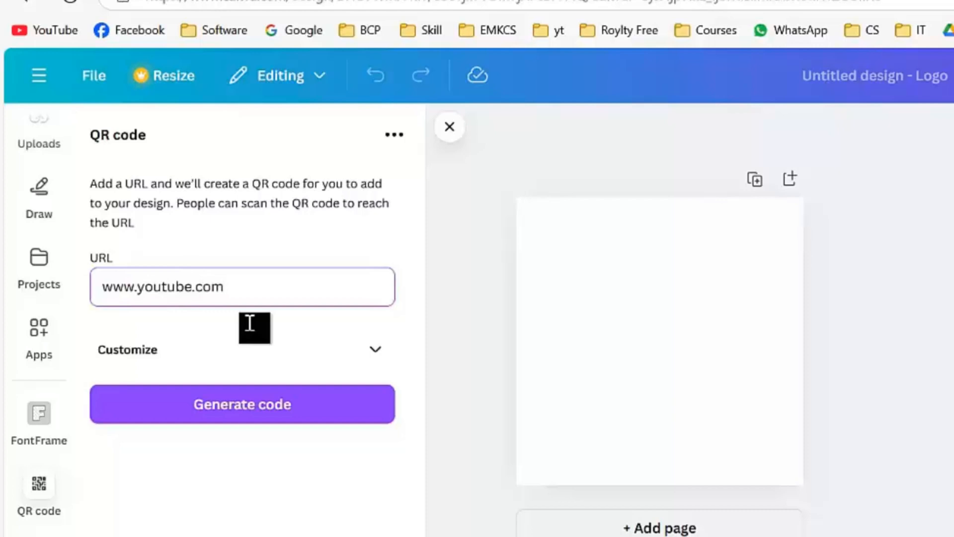
left_click(241, 403)
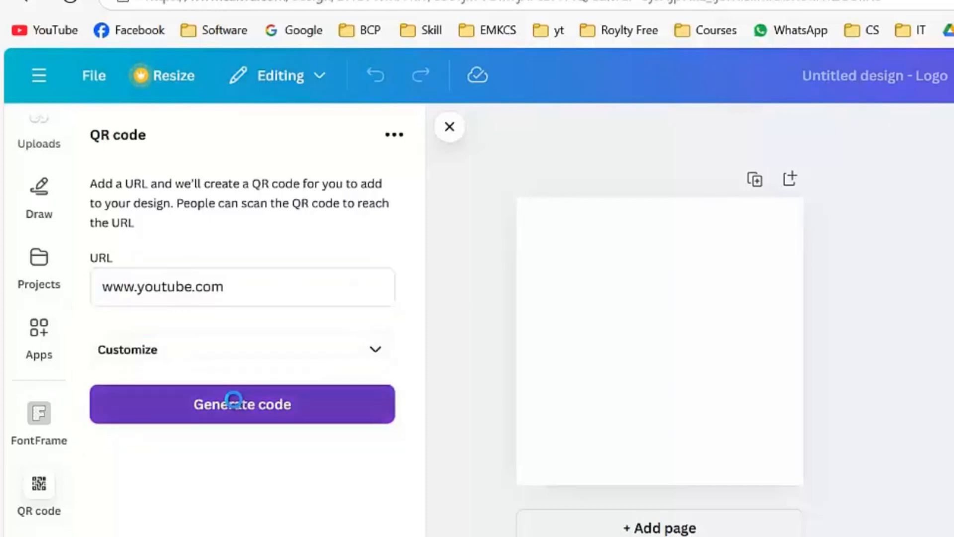
left_click(242, 403)
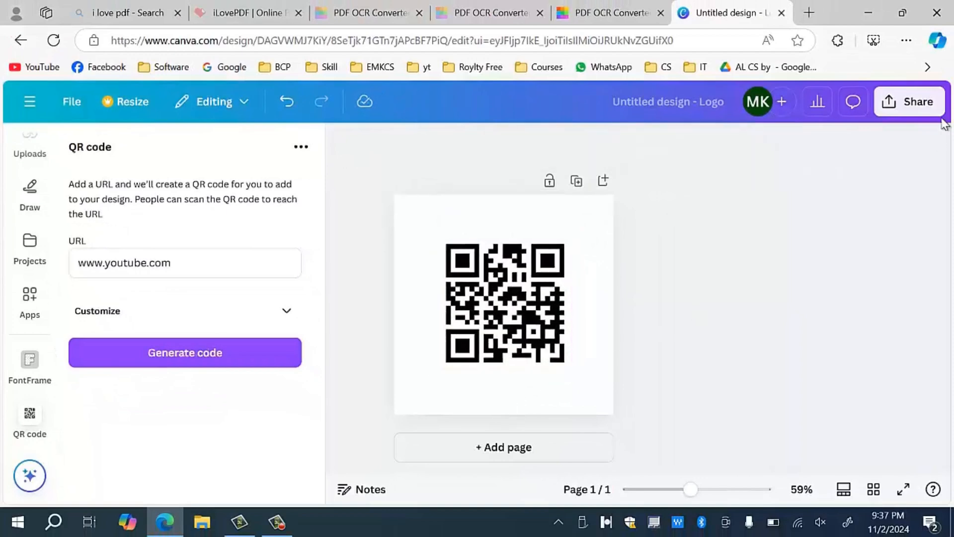
Download the logo design via Share as a 500×500 PNG file
left_click(909, 101)
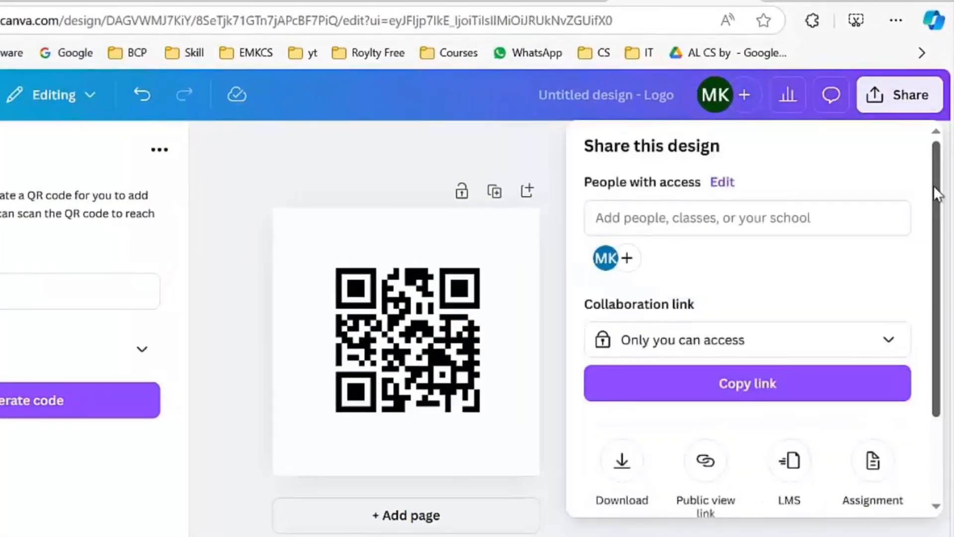
scroll("down", 3)
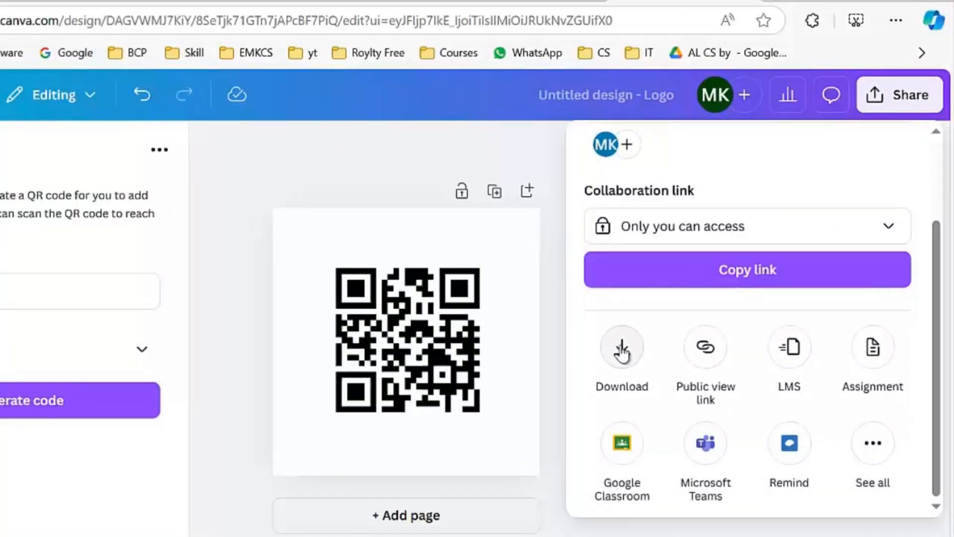
left_click(621, 347)
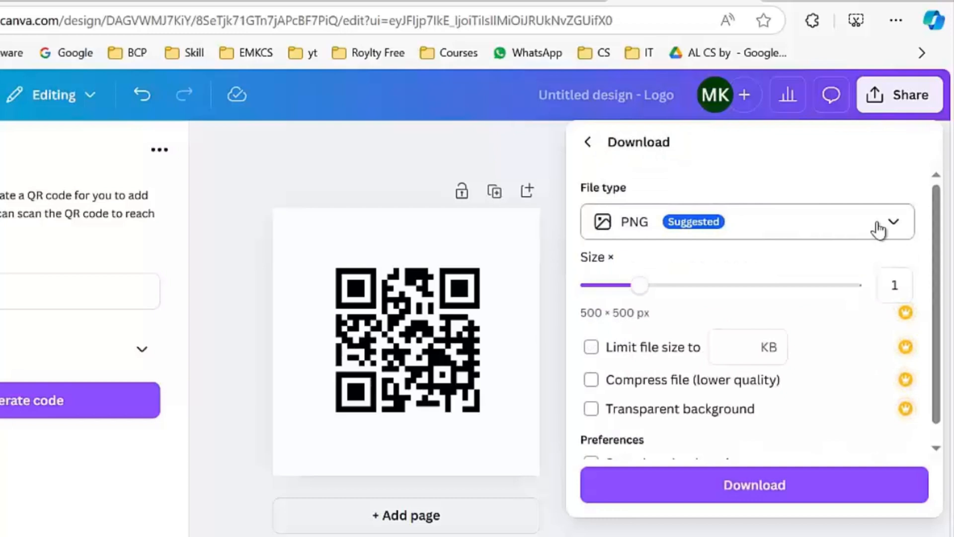
left_click(747, 220)
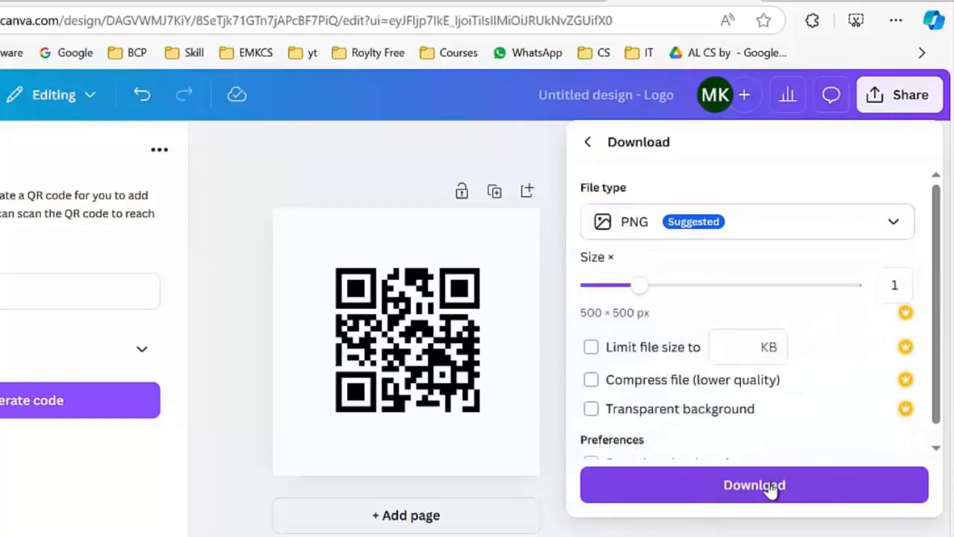
left_click(754, 485)
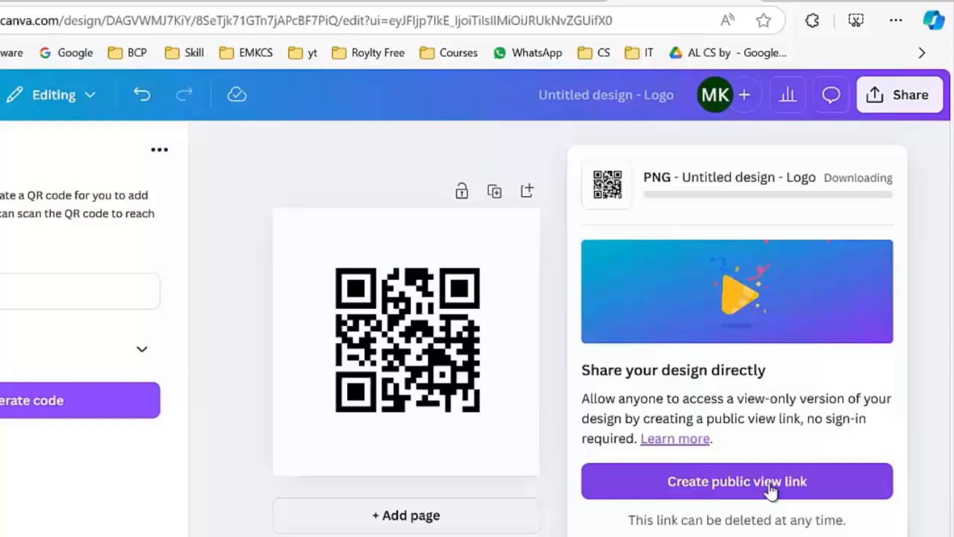
Open 'Untitled design.png' from Edge downloads folder in Photos
left_click(816, 20)
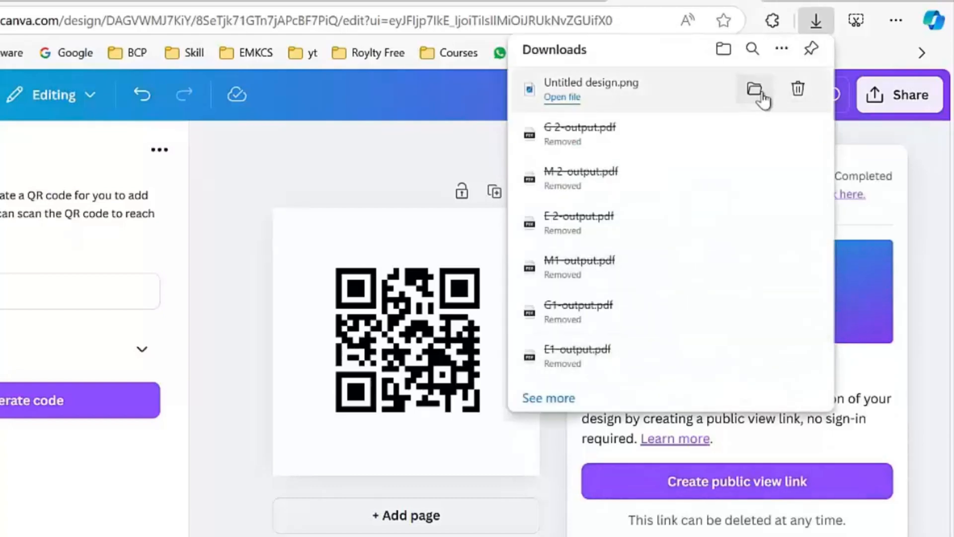
left_click(755, 89)
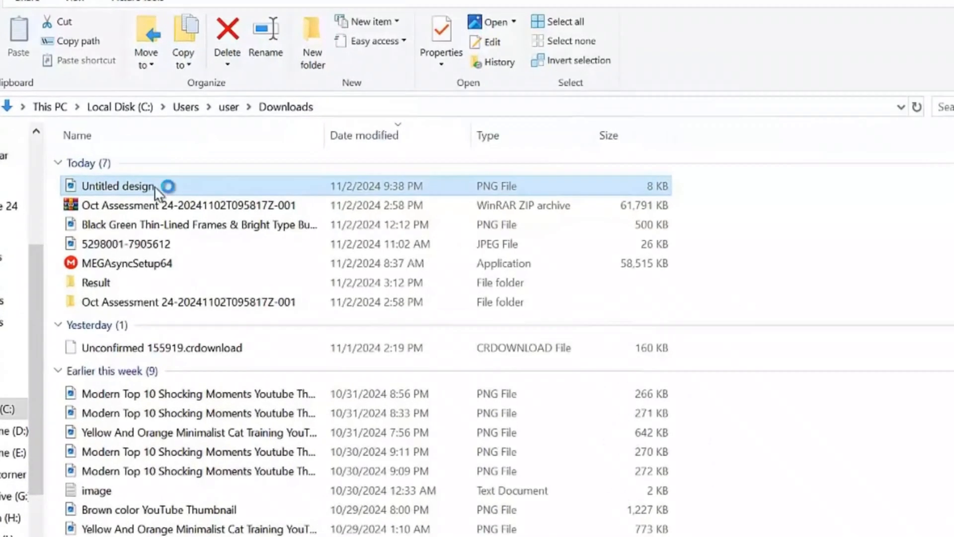
double_click(119, 185)
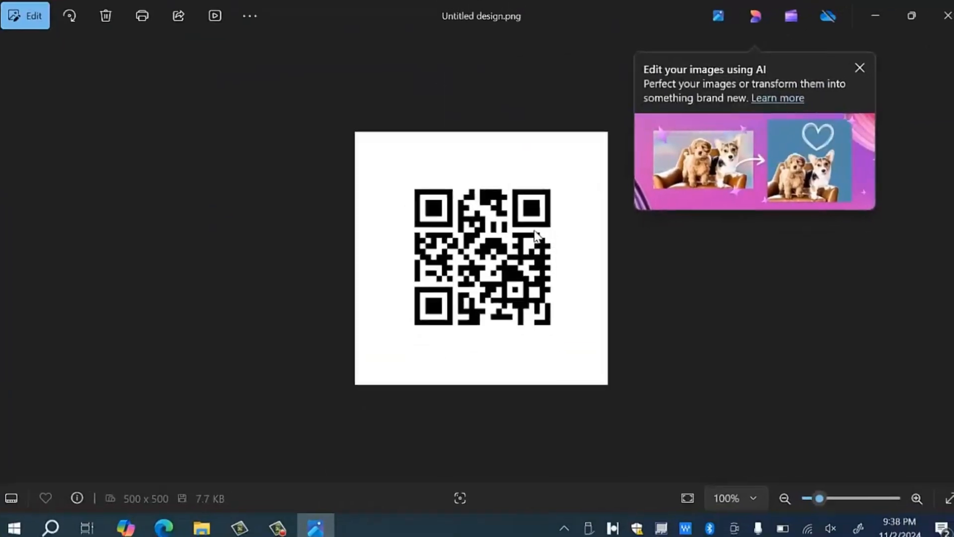